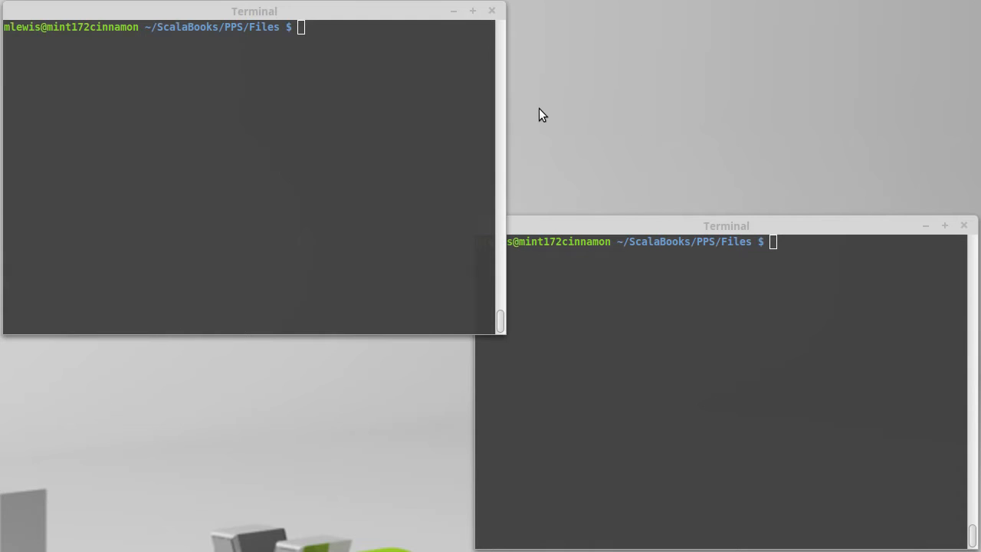
Start the Scala REPL and enter import scala.io.Source at its prompt.
text(scala)
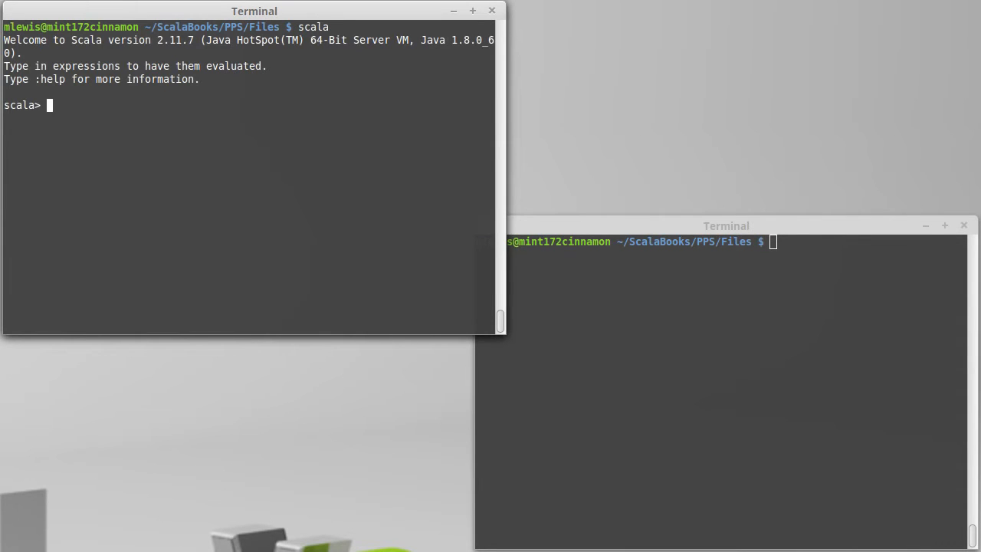
text(import scala.)
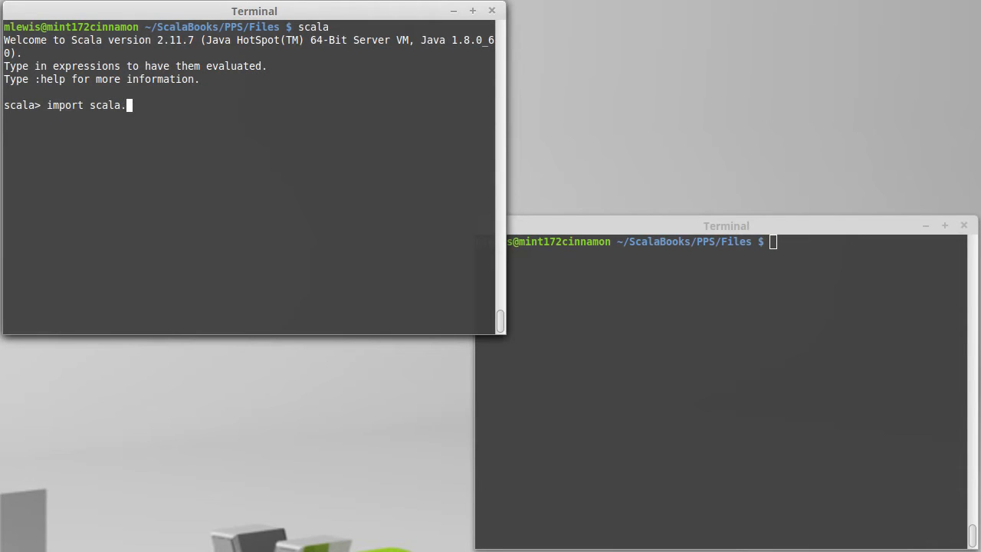
text(io.Source)
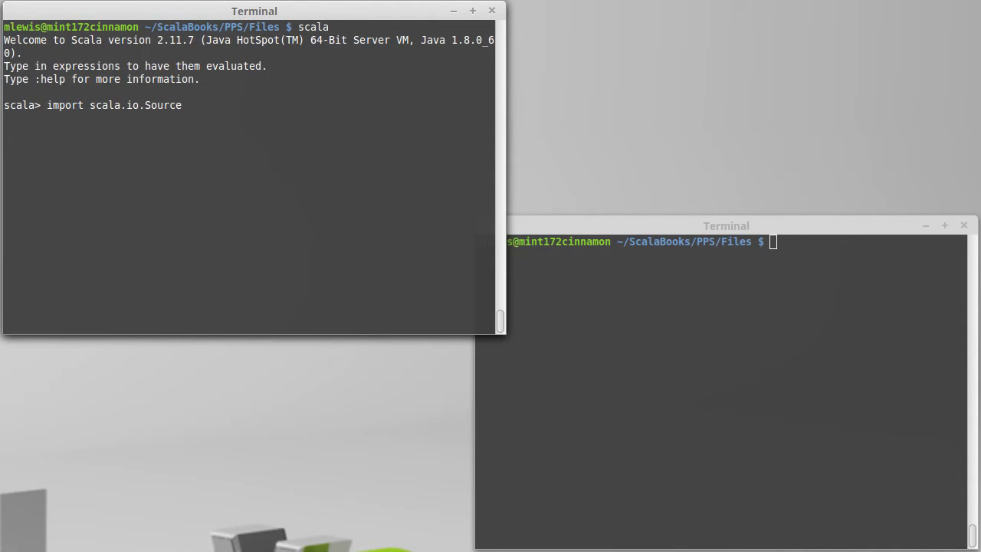
text(va)
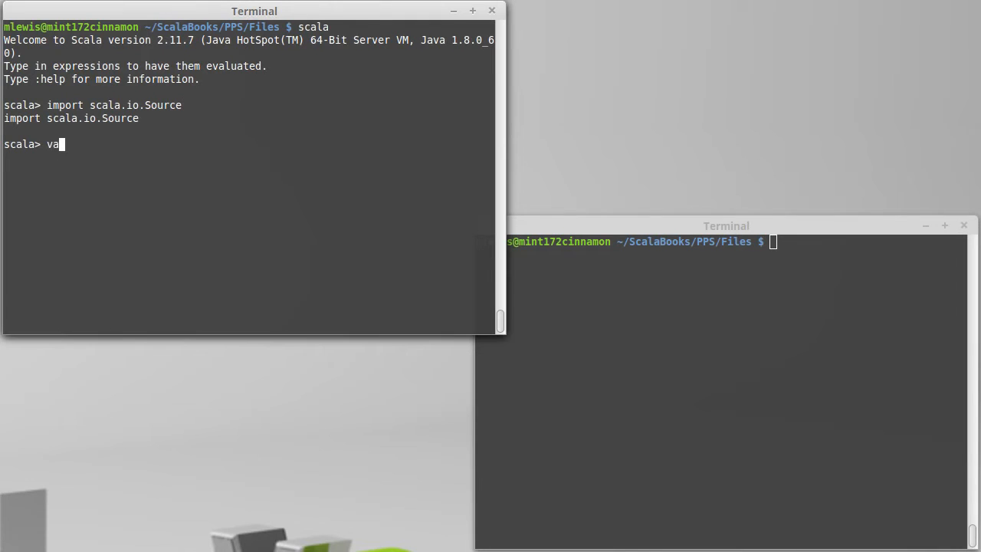
text(l source =)
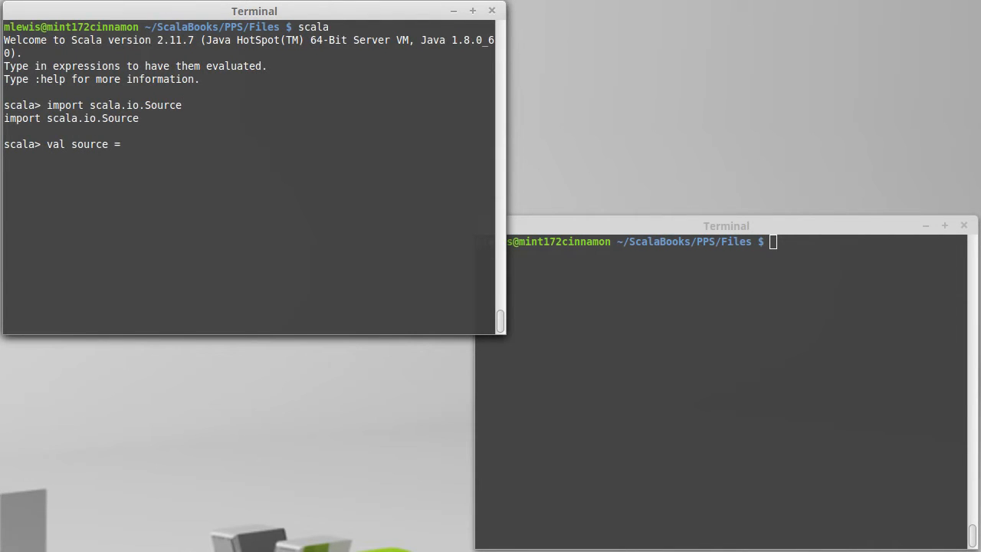
text(Source.f)
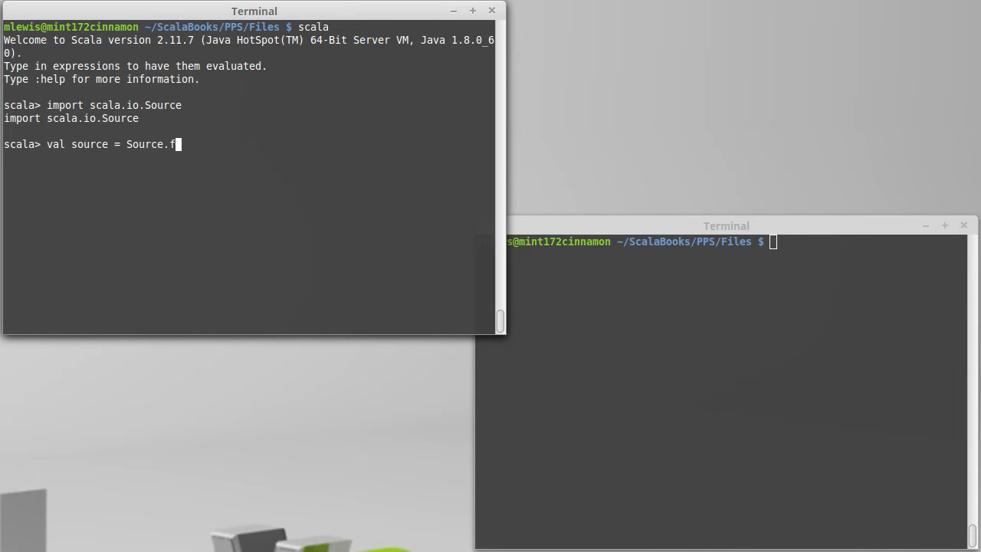
text(rom)
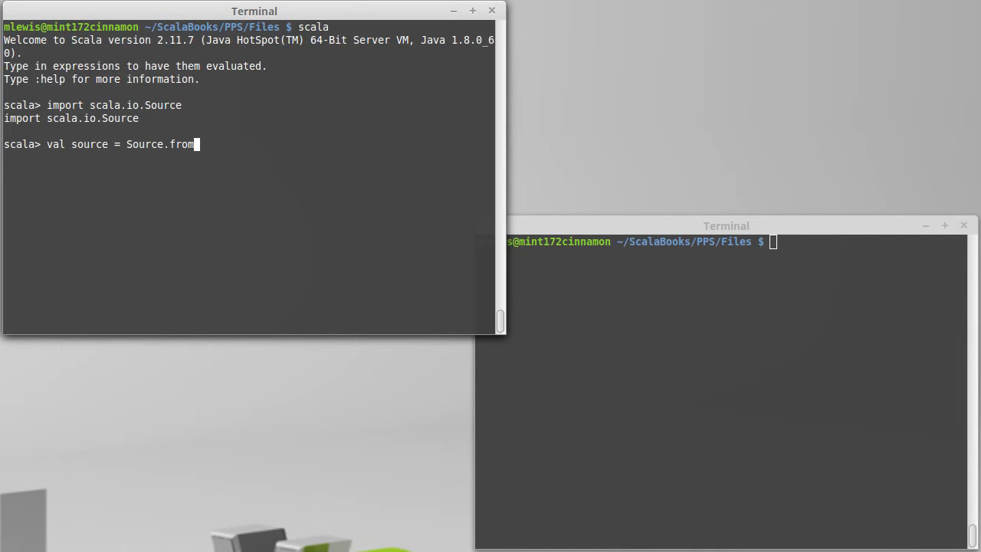
text(URL)
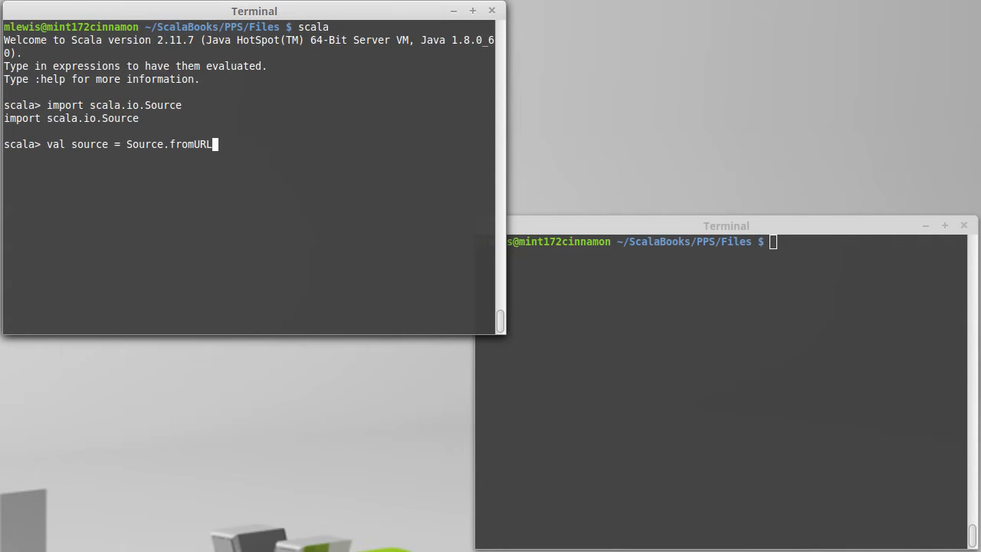
text(()
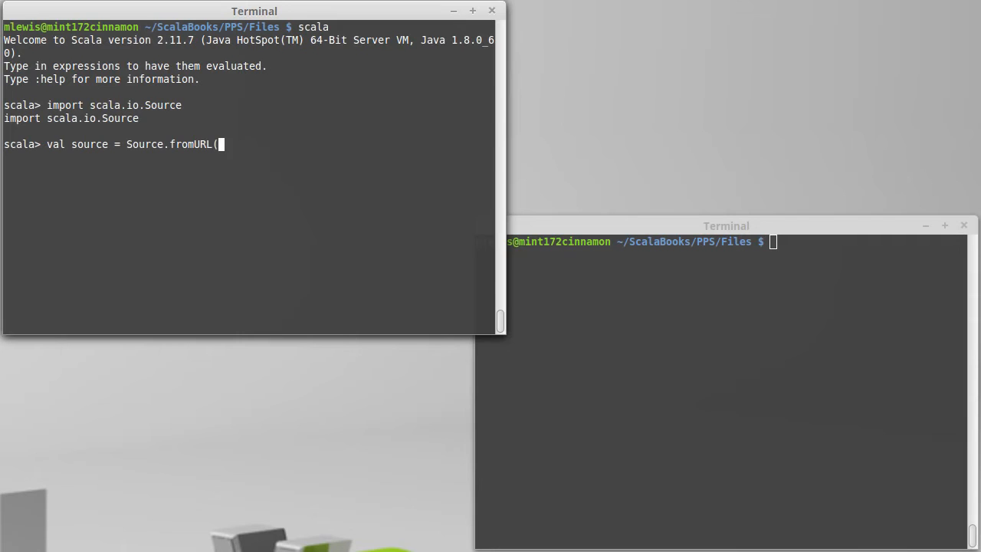
text(")
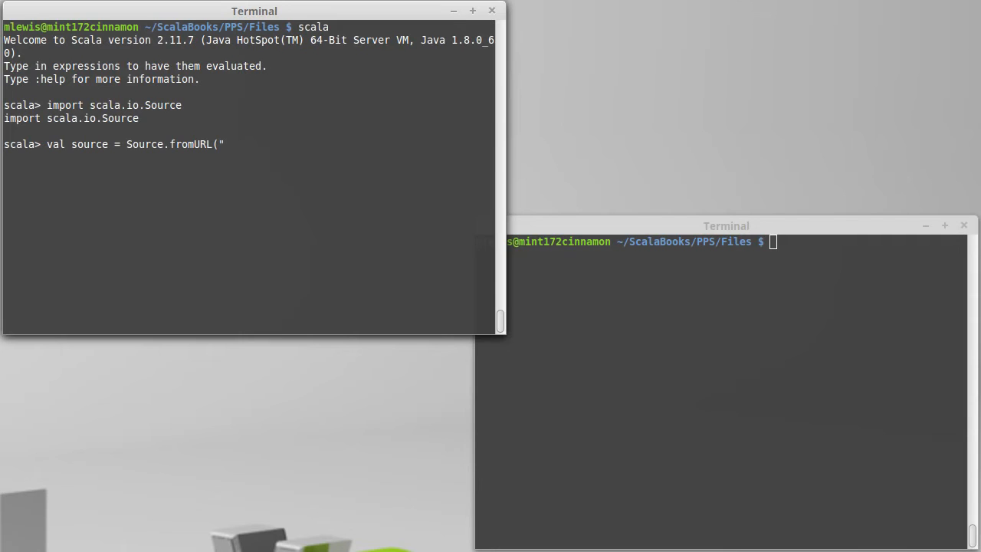
text(http)
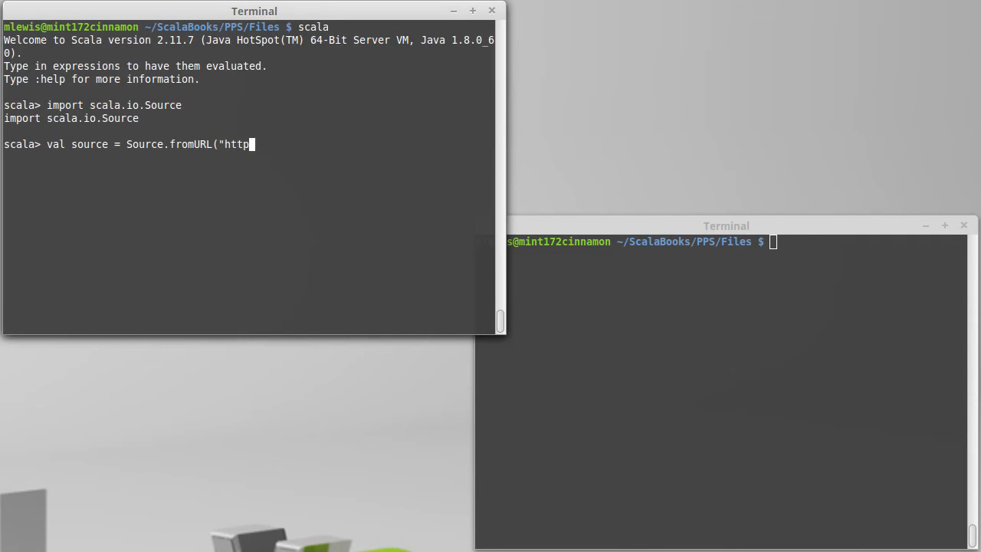
text(://)
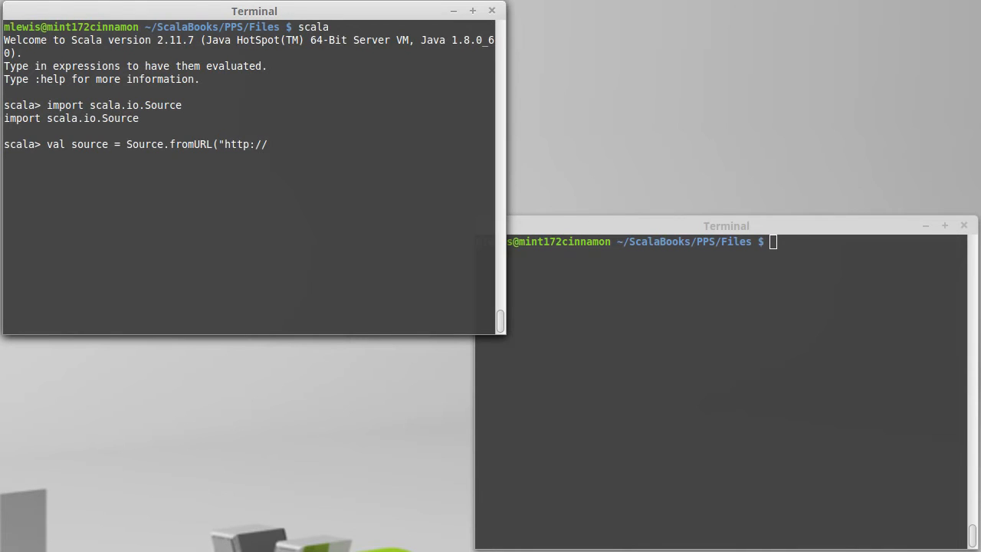
text(www.g)
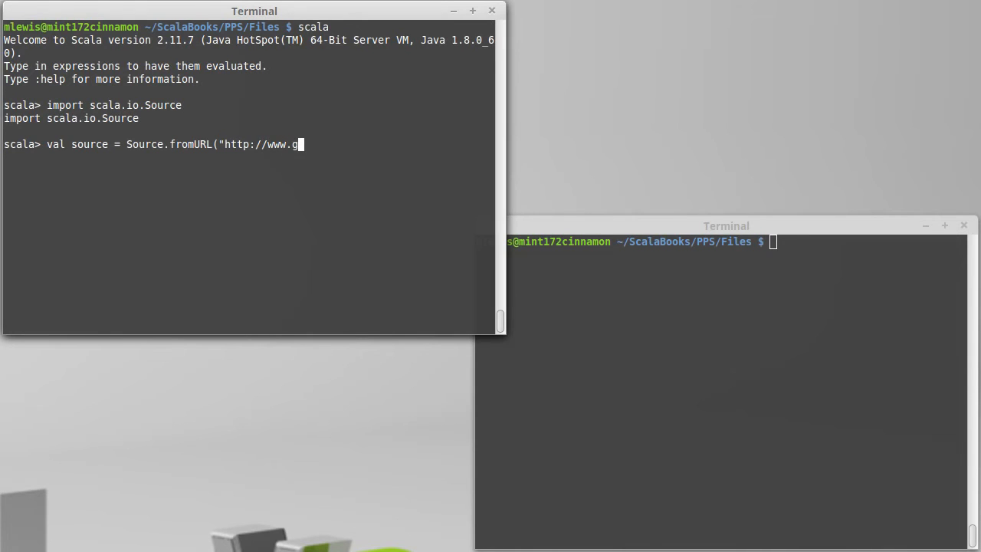
text(oogle.com")
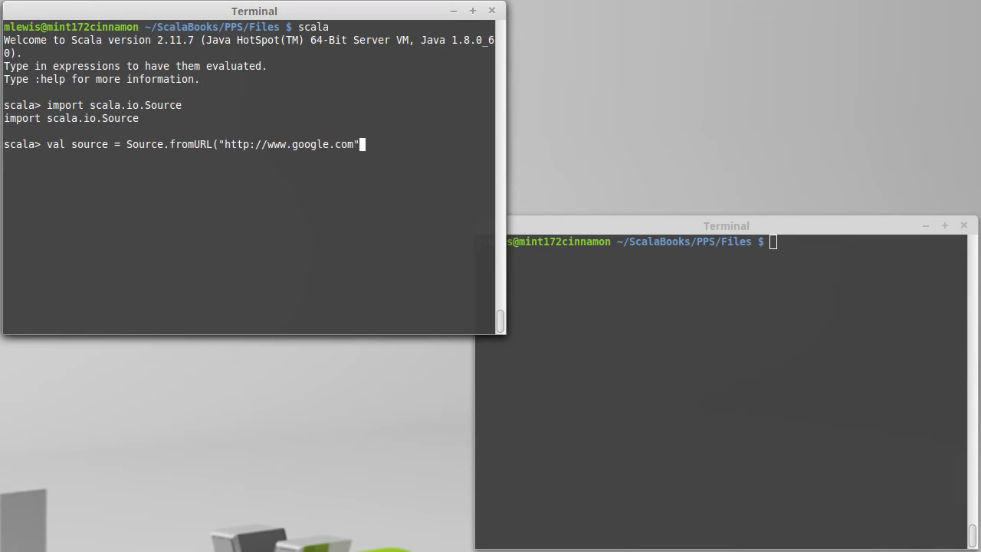
text())
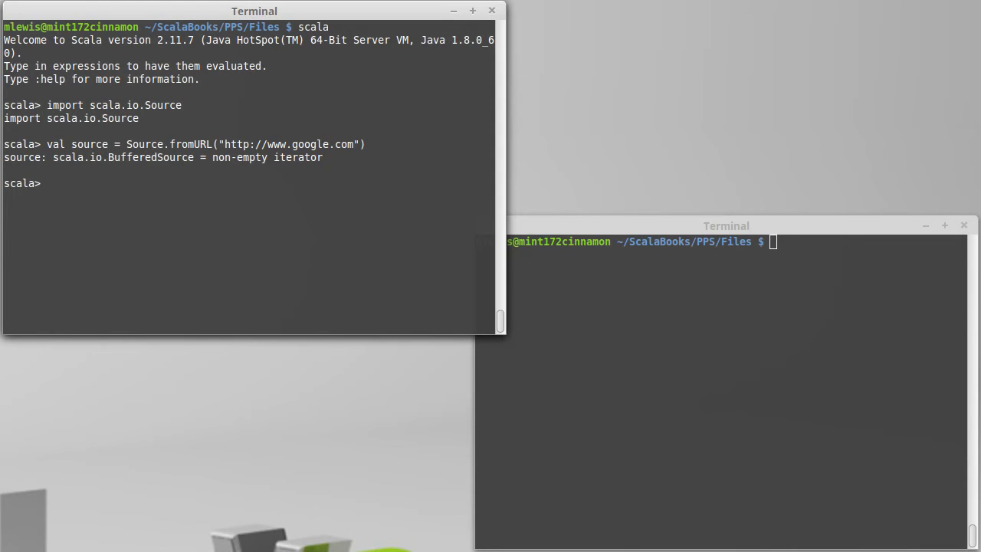
Run println(source.mkString) to print the fetched page's HTML.
text(printl)
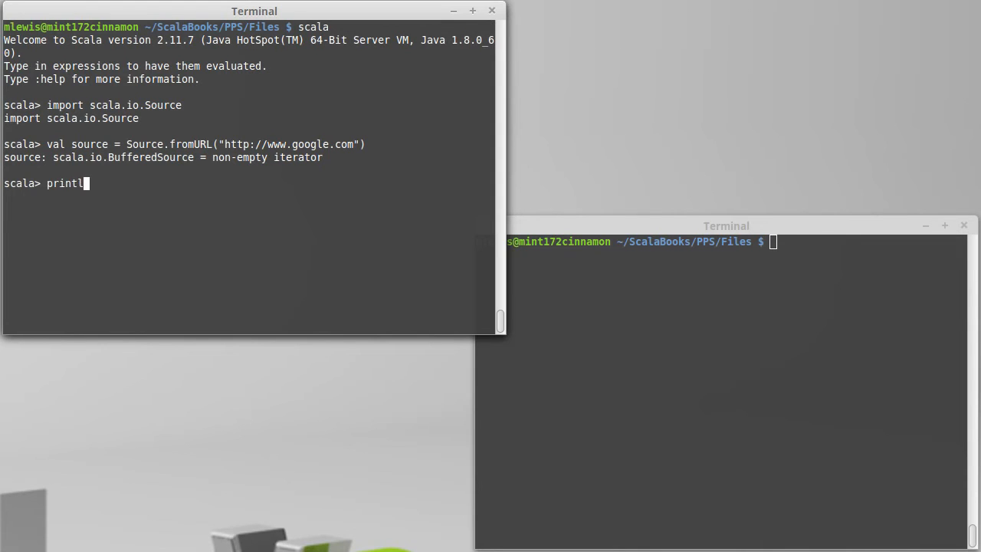
text((source.mkS)
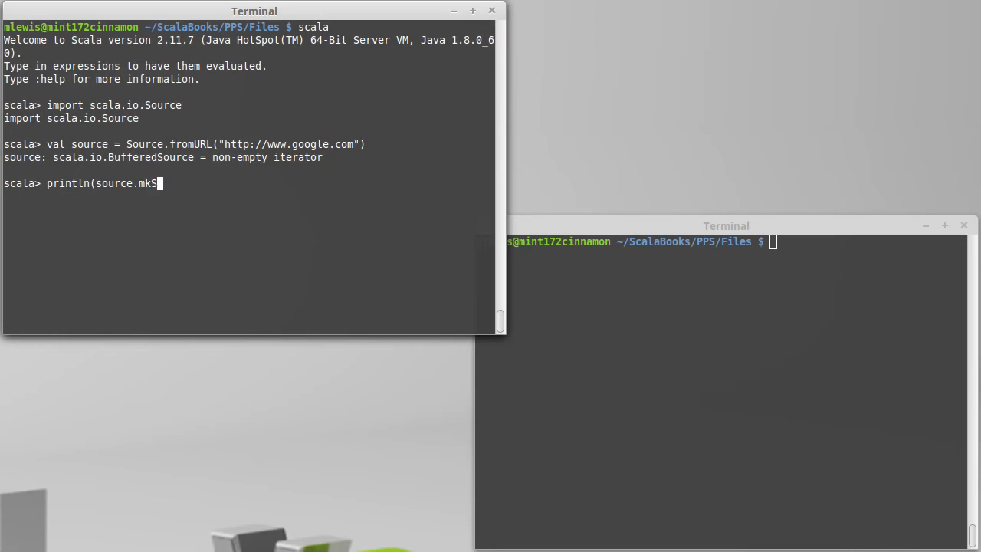
text(tring))
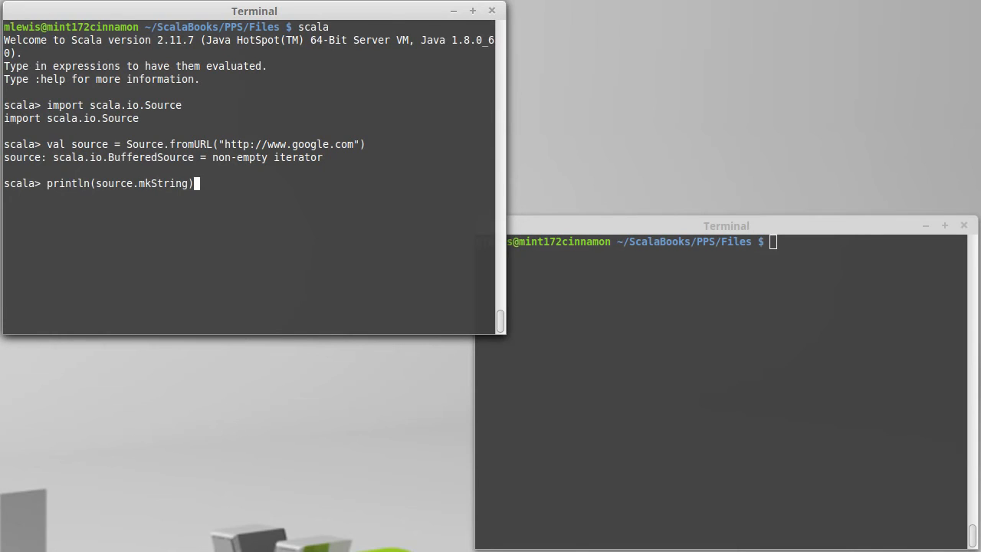
key(Return)
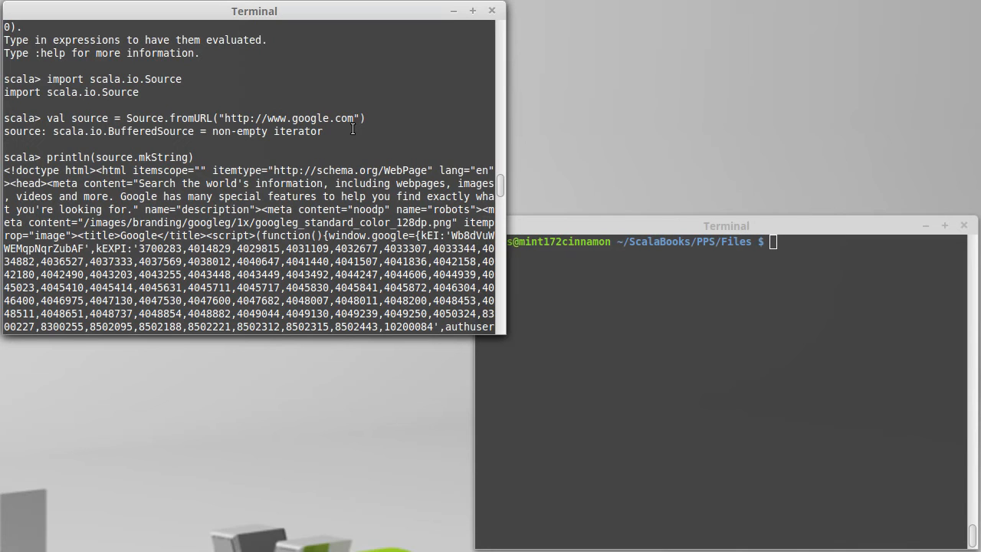
mouse_move(7, 174)
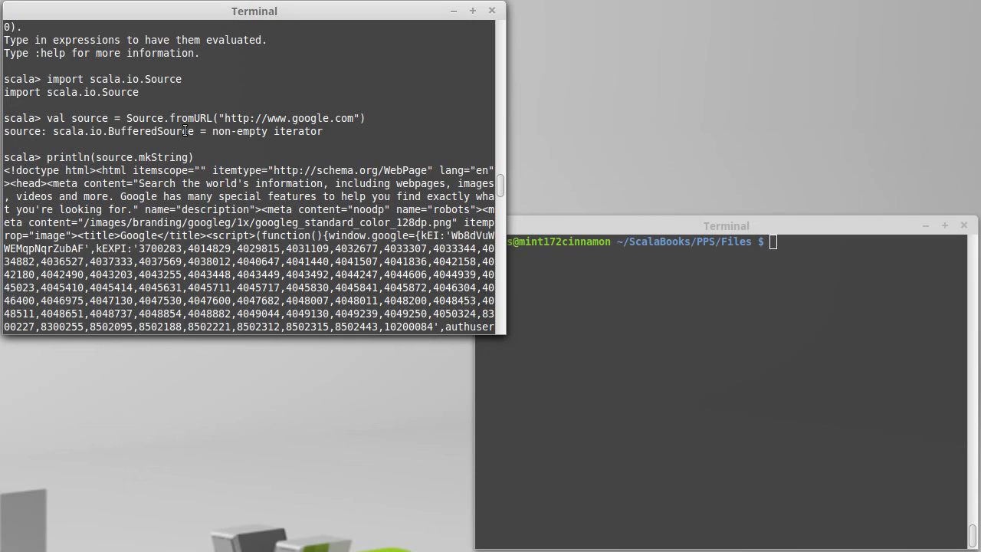
mouse_move(215, 144)
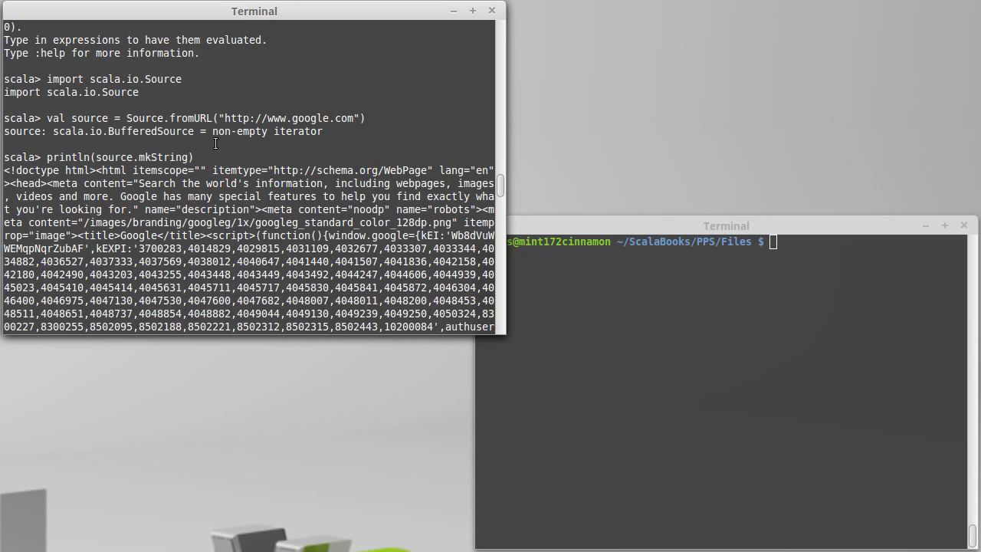
mouse_move(211, 145)
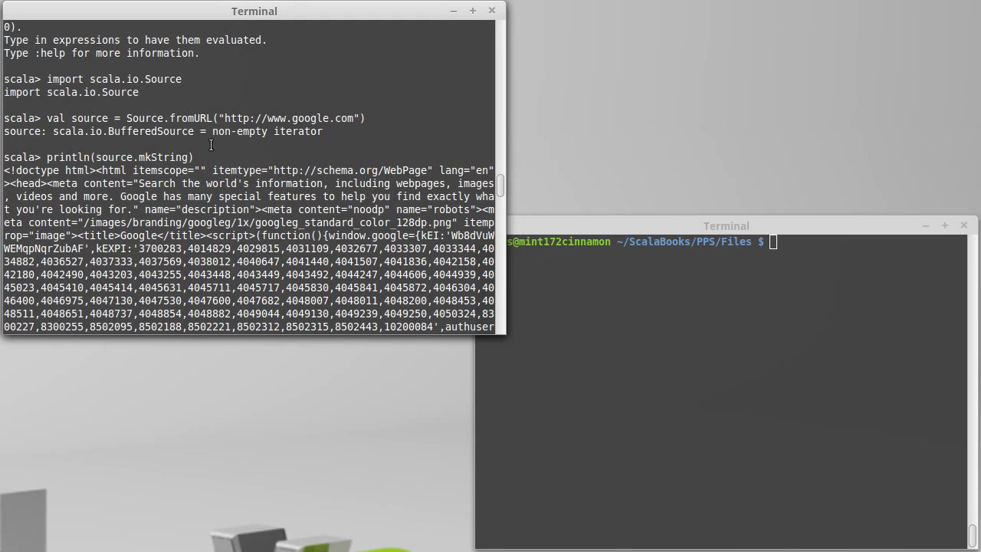
mouse_move(208, 147)
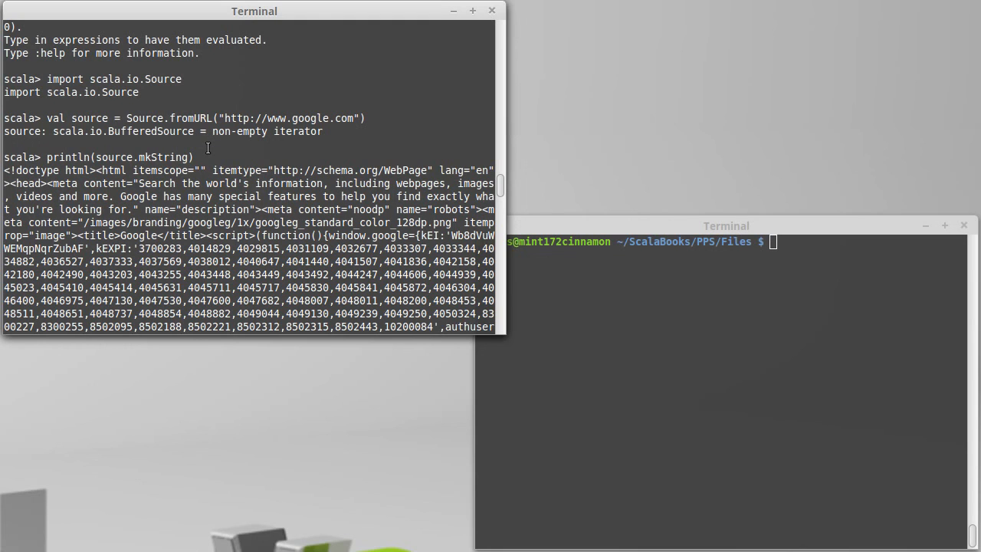